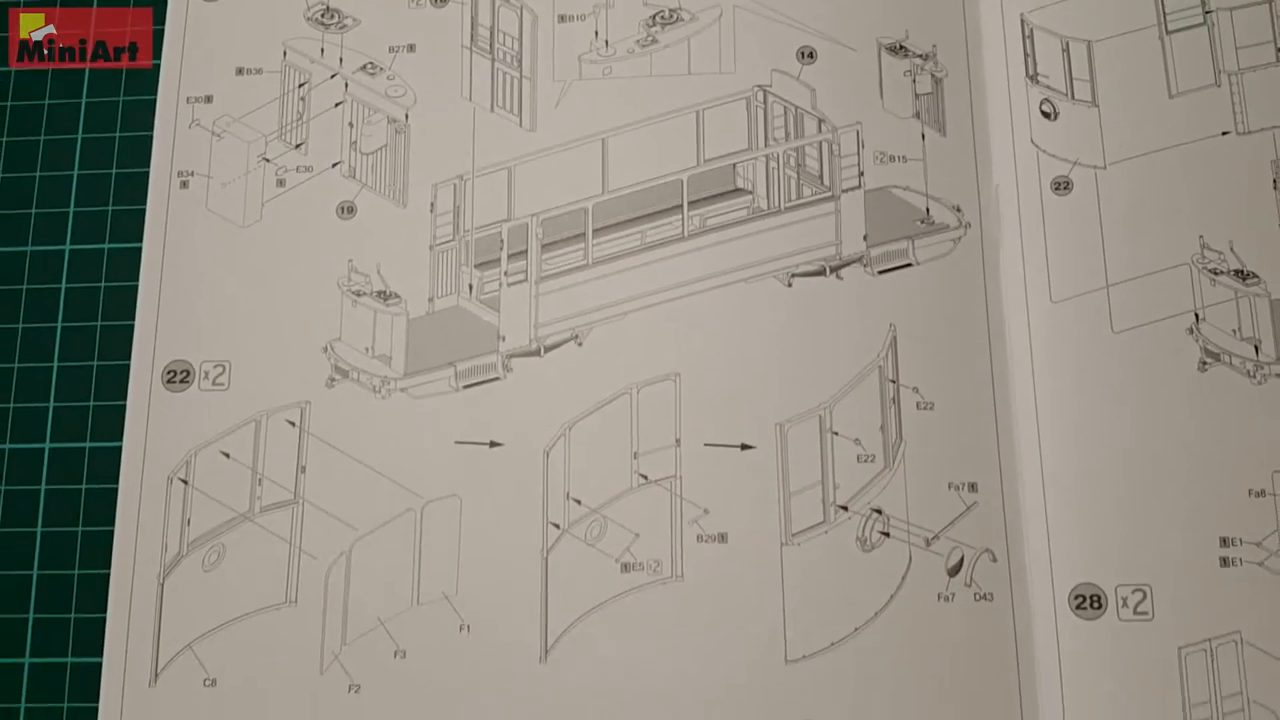
pyautogui.scroll(-3)
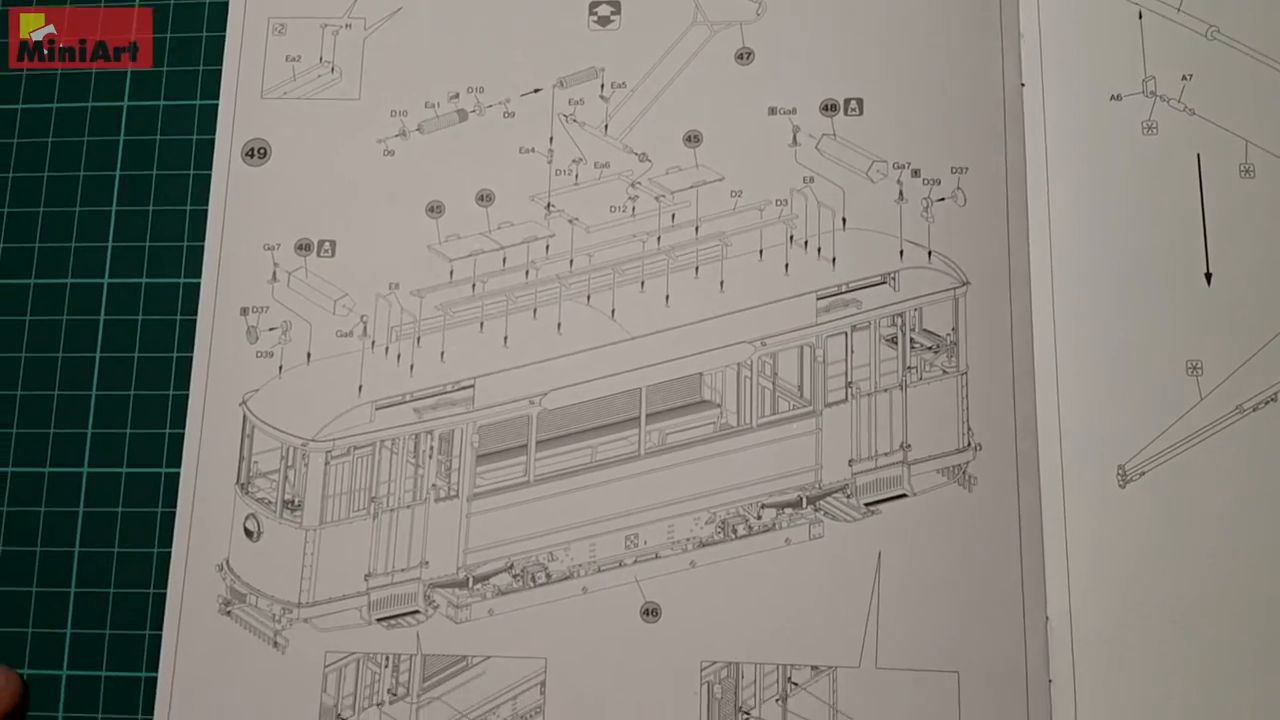
pyautogui.scroll(-3)
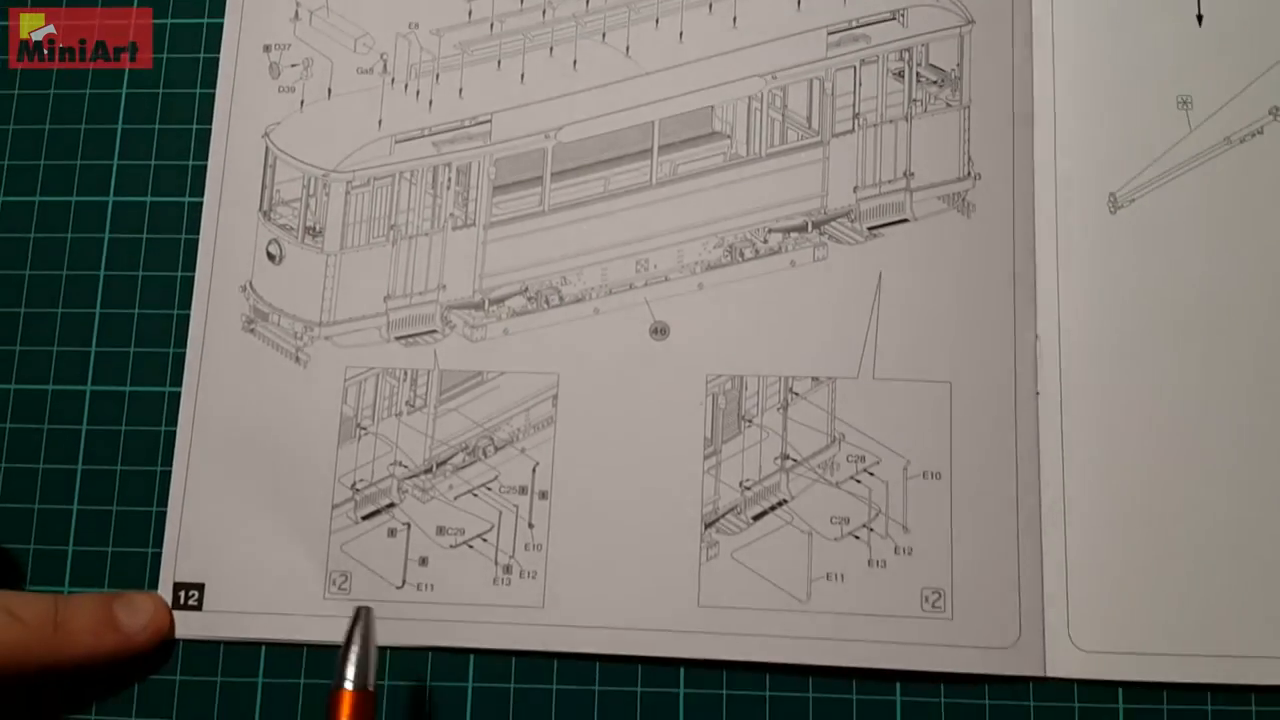